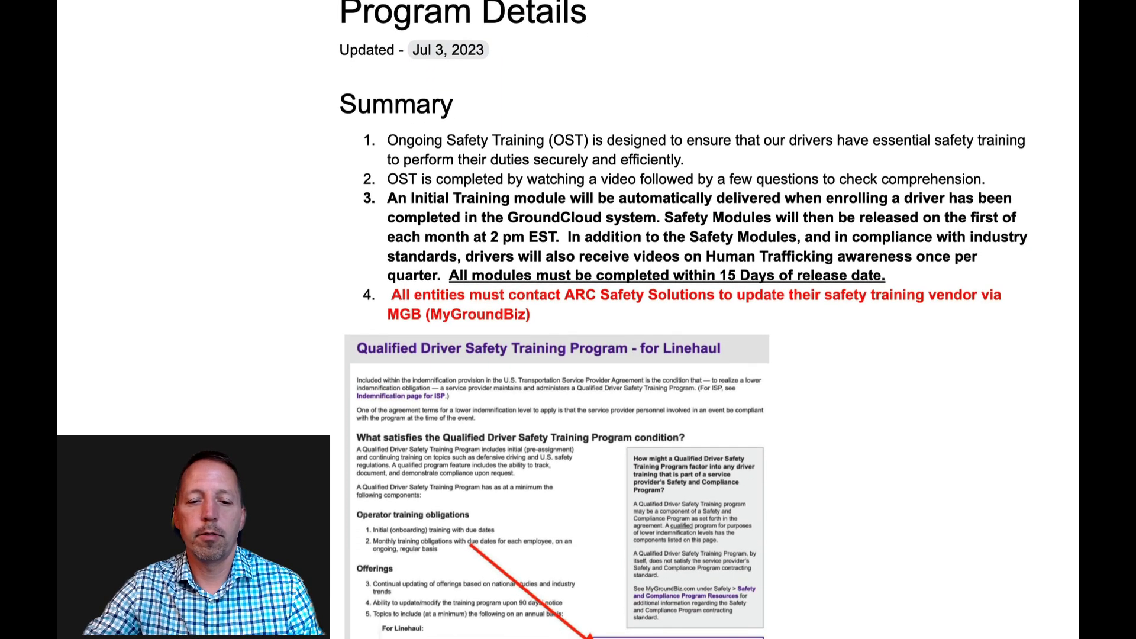
Scroll down through the Proactive Safety Training guide toward the driver setup section
{"action": "scroll", "scroll_direction": "down", "scroll_amount": 3}
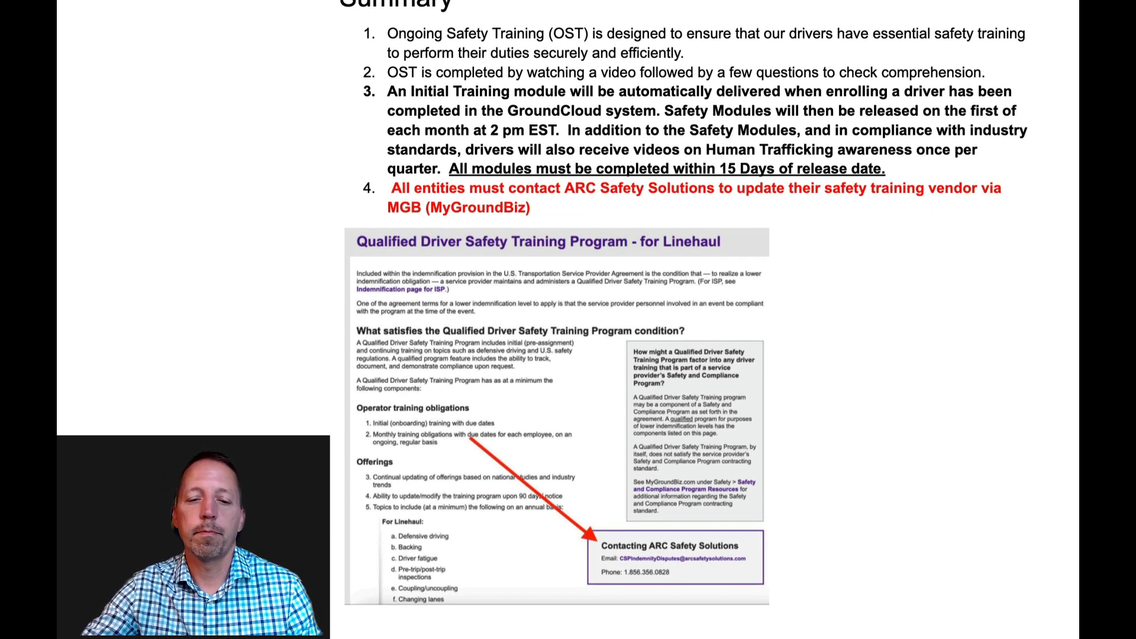
{"action": "scroll", "scroll_direction": "down", "scroll_amount": 3}
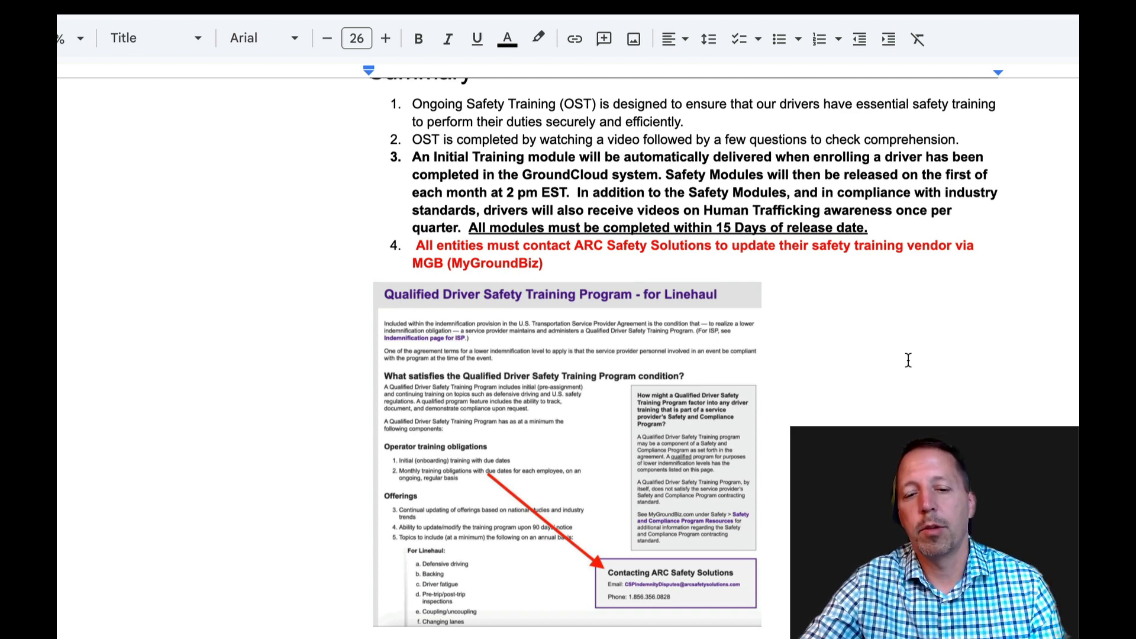
{"action": "mouse_move", "coordinate": [781, 363]}
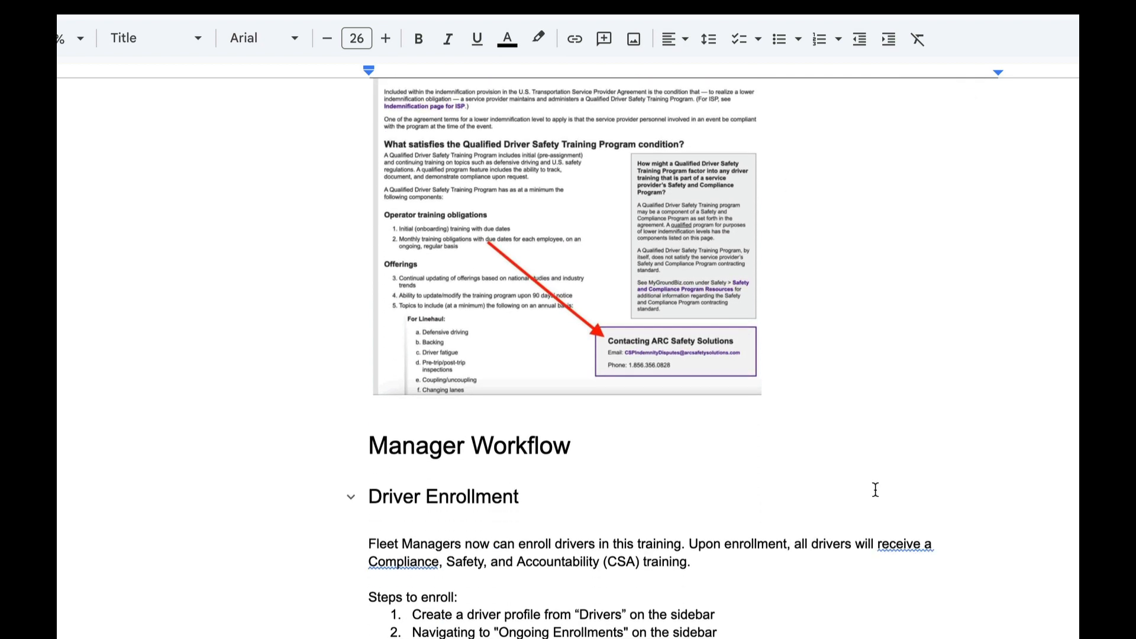
{"action": "scroll", "scroll_direction": "down", "scroll_amount": 3}
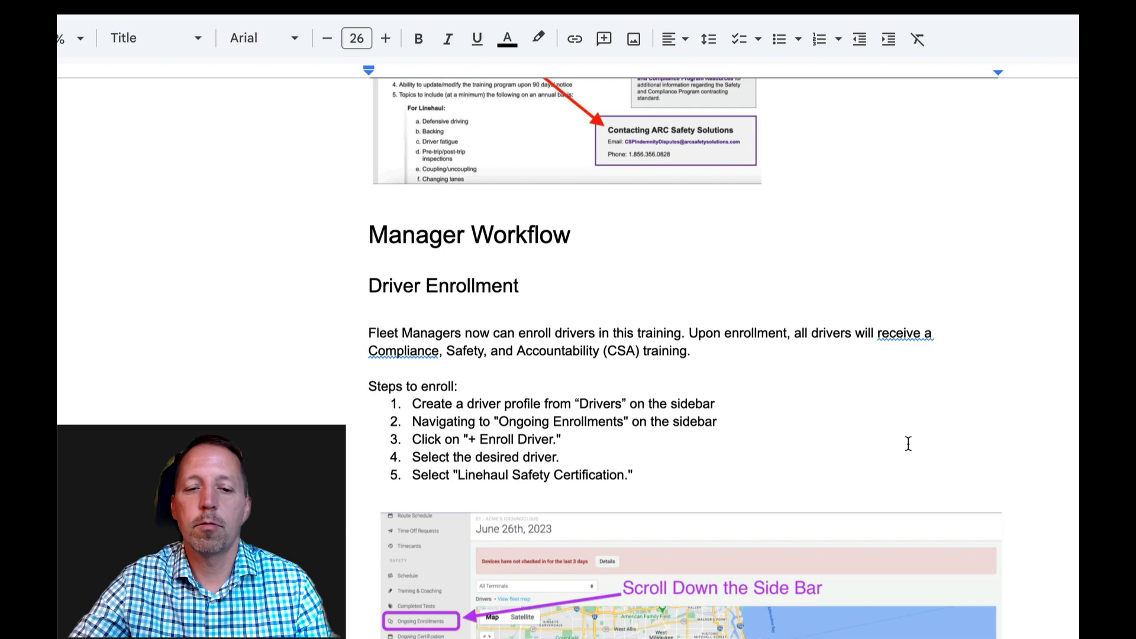
{"action": "scroll", "scroll_direction": "down", "scroll_amount": 3}
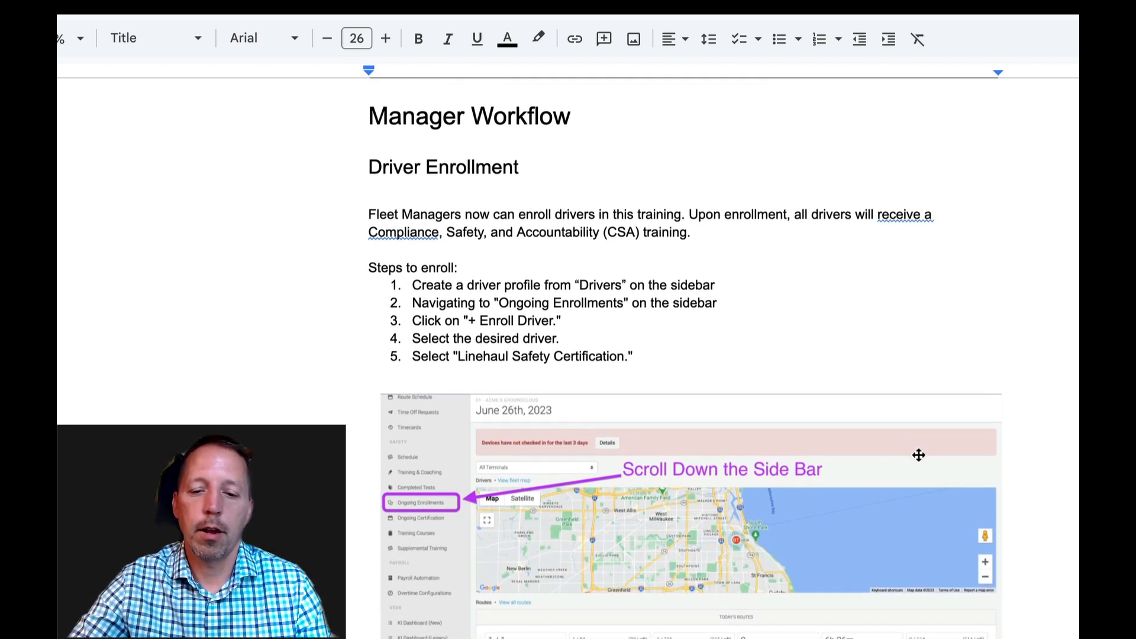
{"action": "scroll", "scroll_direction": "down", "scroll_amount": 3}
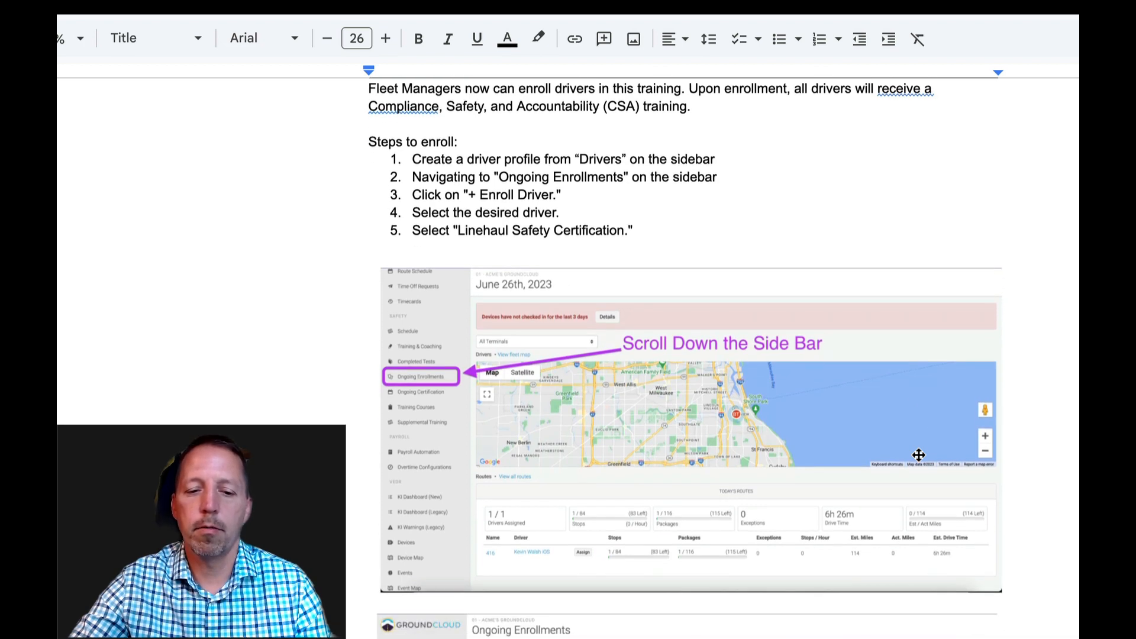
{"action": "scroll", "scroll_direction": "down", "scroll_amount": 3}
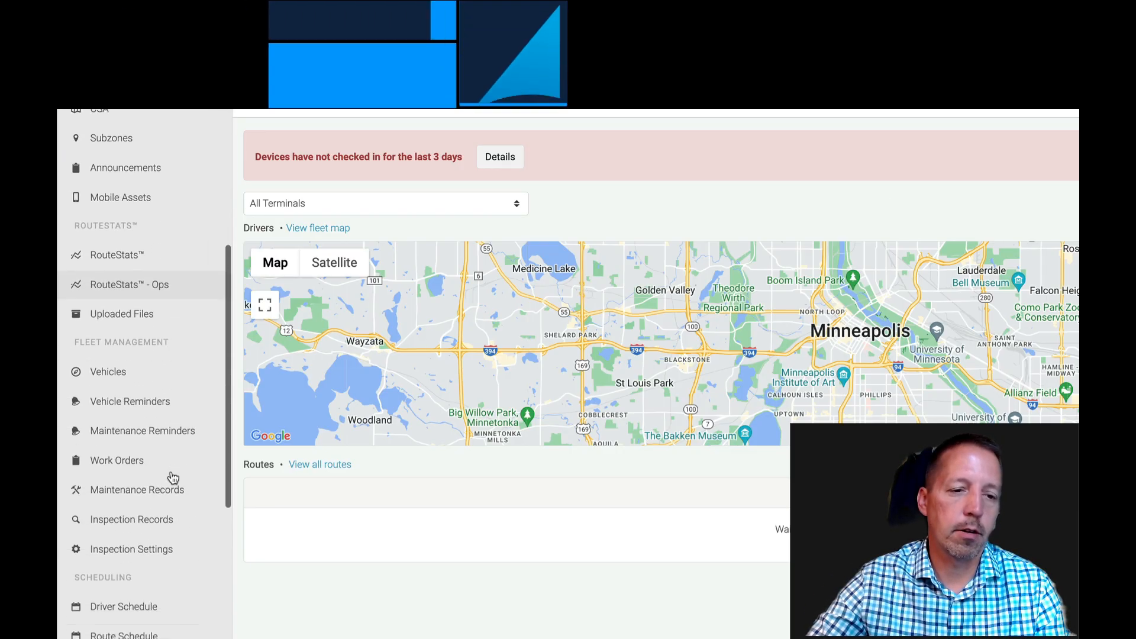
Start a blank new-driver profile from the Drivers list, then bring Ongoing Enrollments into view
{"action": "left_click", "coordinate": [105, 257]}
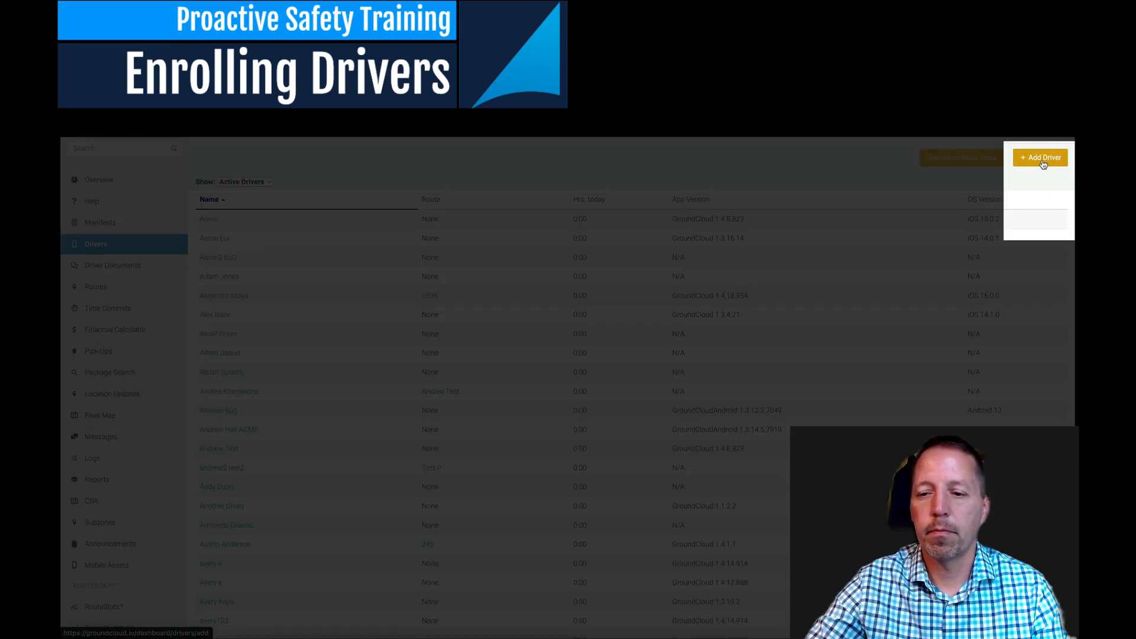
{"action": "left_click", "coordinate": [1040, 157]}
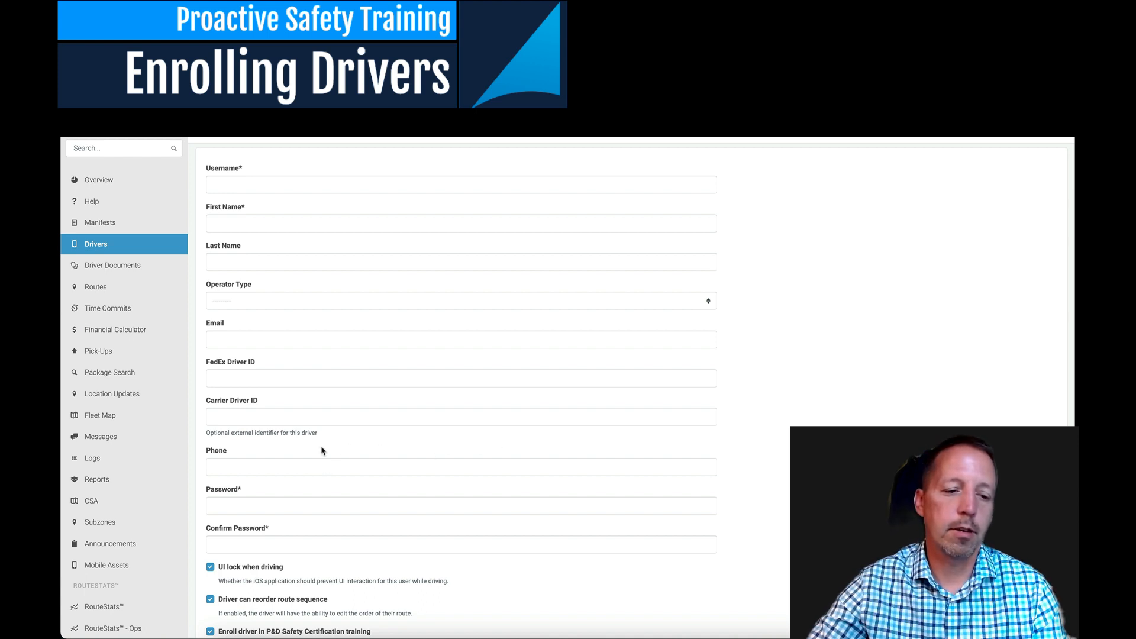
{"action": "scroll", "scroll_direction": "down", "scroll_amount": 3}
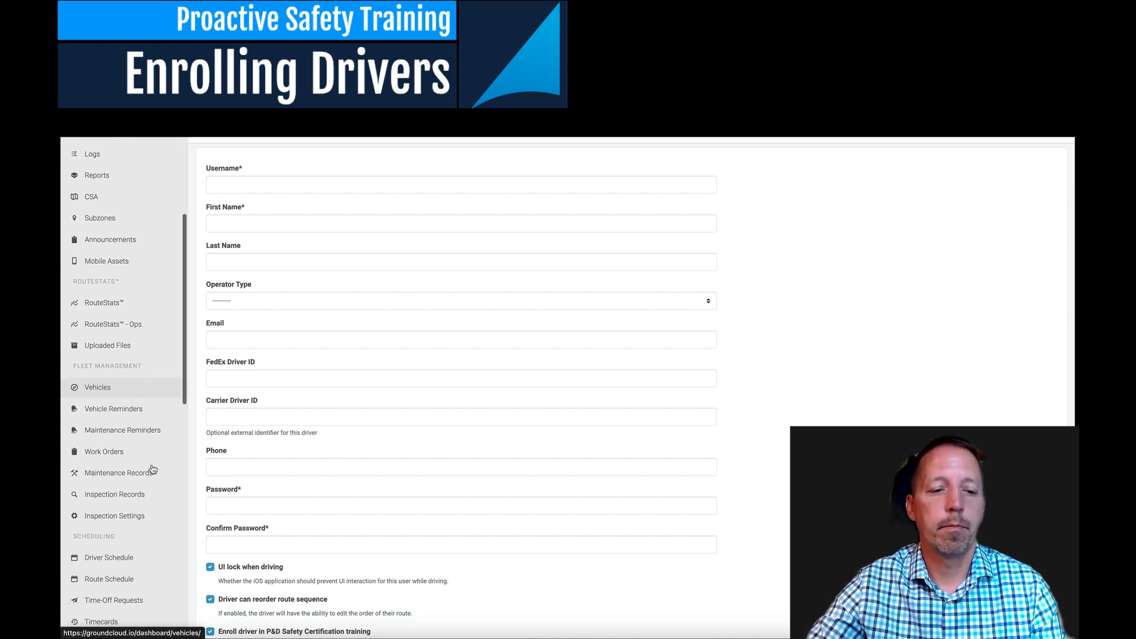
{"action": "scroll", "scroll_direction": "down", "scroll_amount": 3}
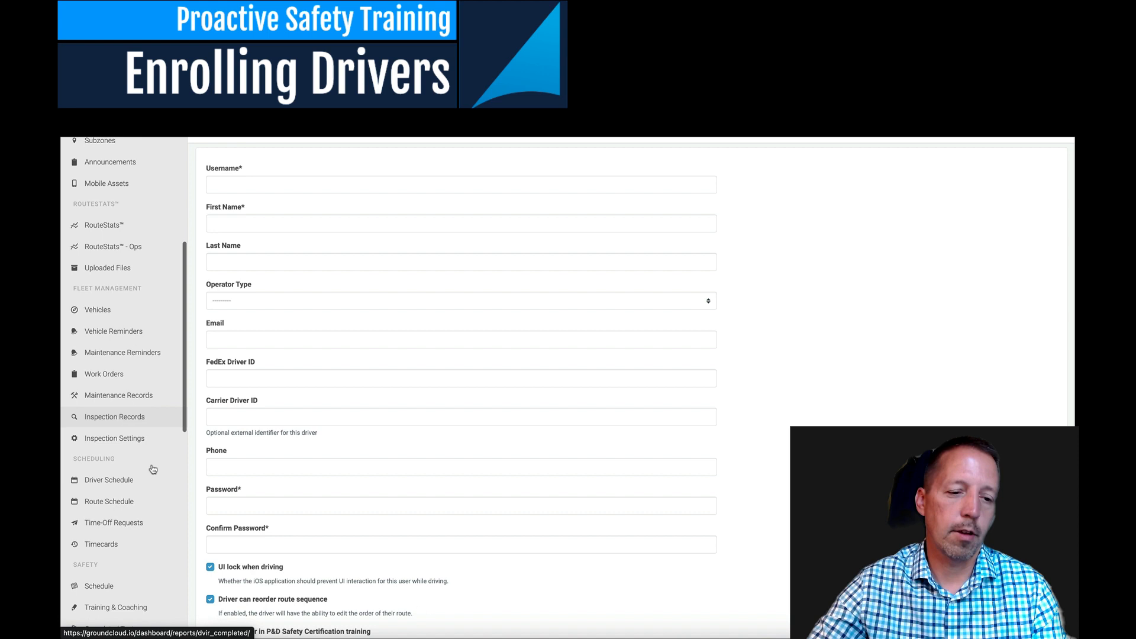
{"action": "scroll", "scroll_direction": "down", "scroll_amount": 3}
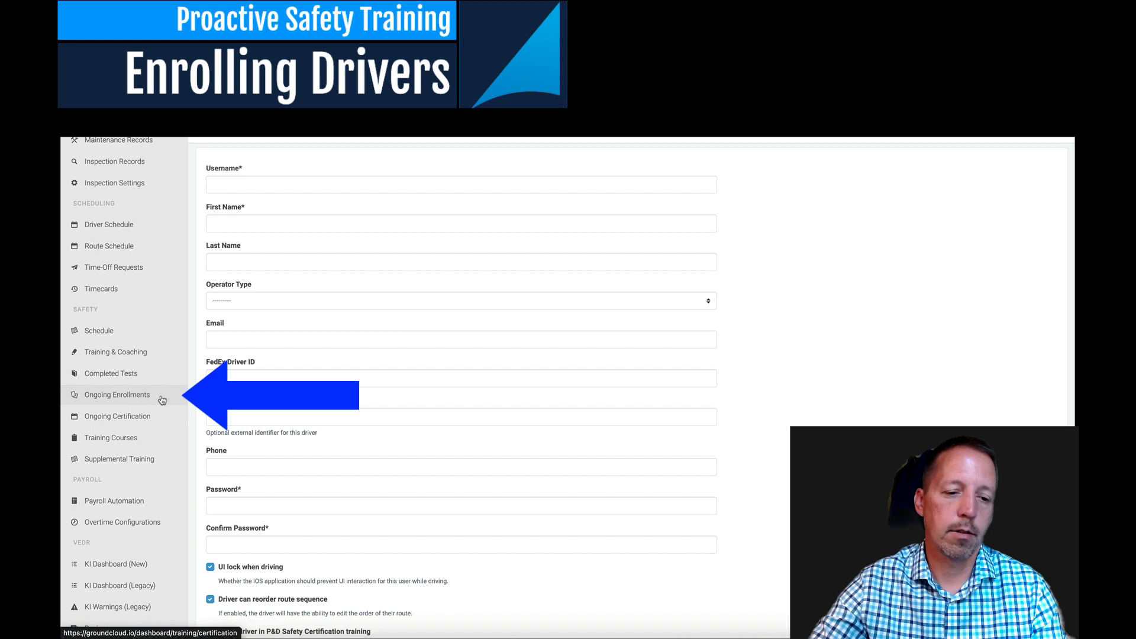
Begin enrolling a driver from Ongoing Enrollments and pick the Linehaul Safety Certification topic
{"action": "left_click", "coordinate": [117, 394]}
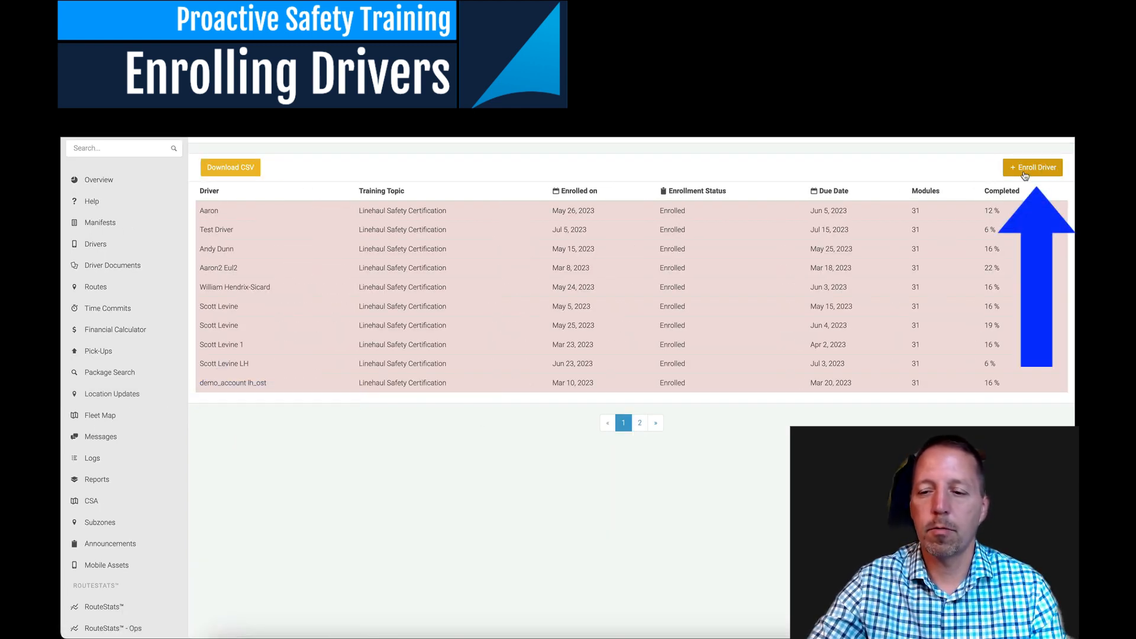
{"action": "left_click", "coordinate": [1032, 167]}
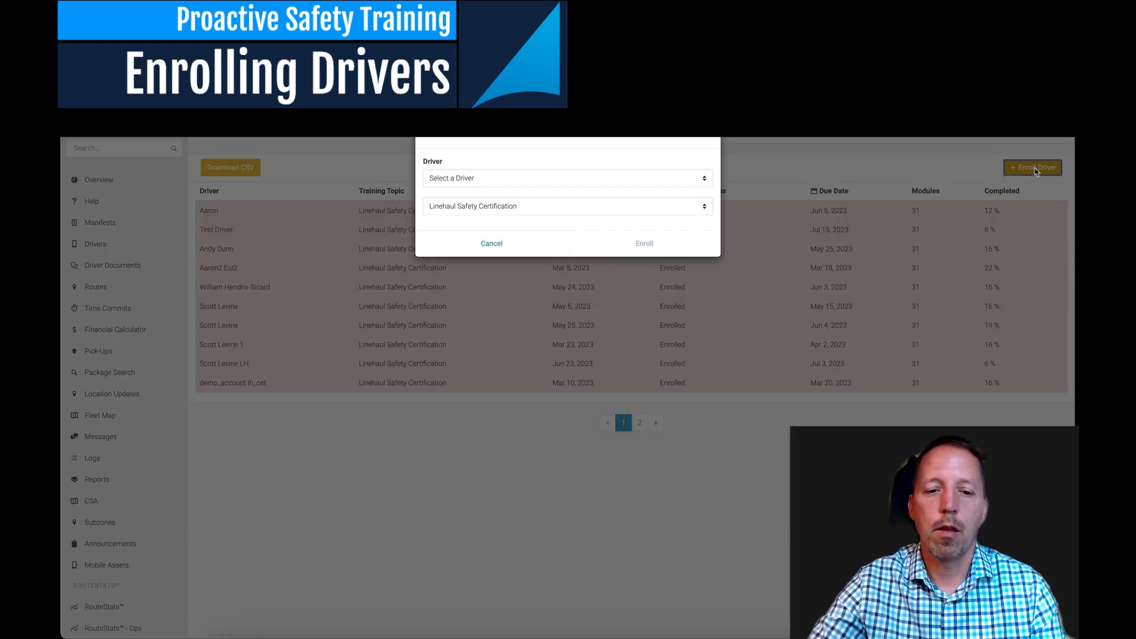
{"action": "mouse_move", "coordinate": [566, 211]}
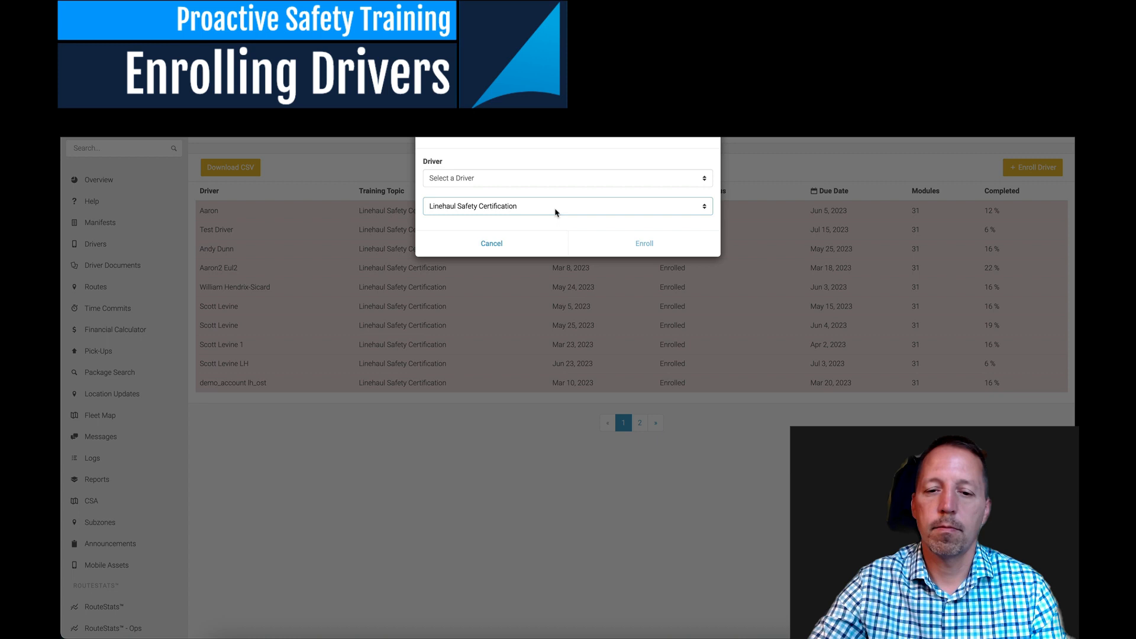
{"action": "left_click", "coordinate": [566, 178]}
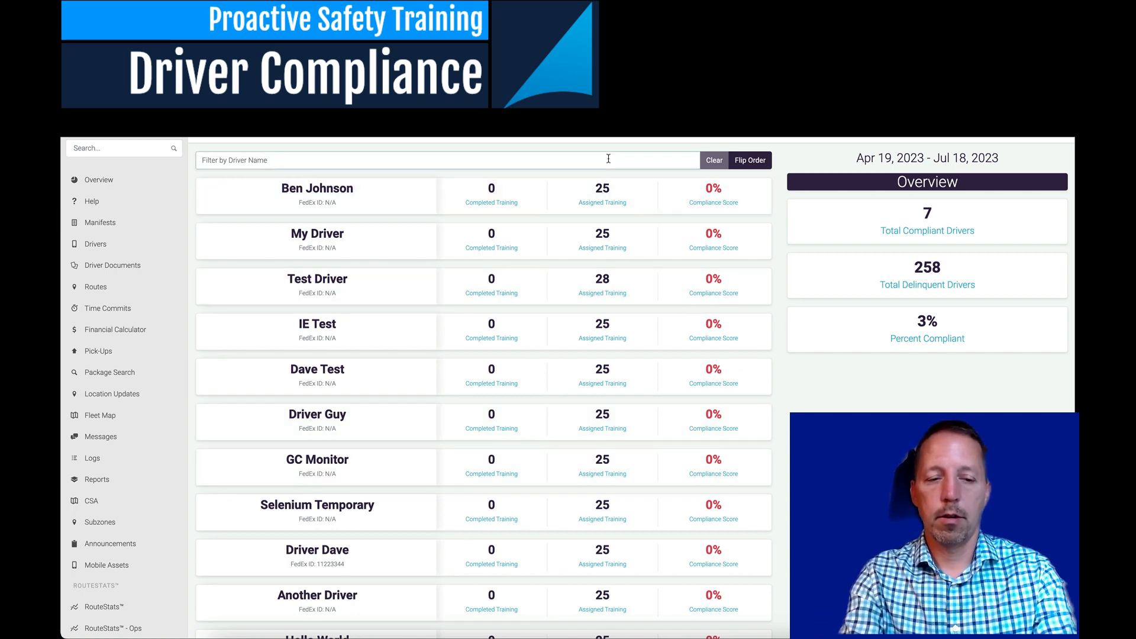
{"action": "type", "text": "christy"}
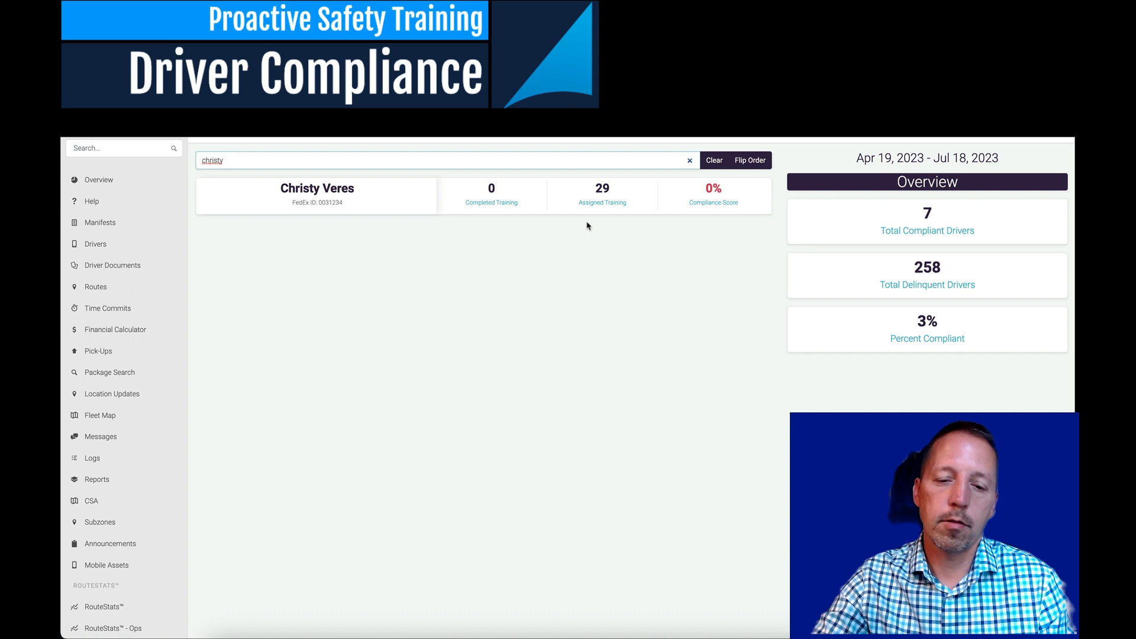
{"action": "mouse_move", "coordinate": [740, 198]}
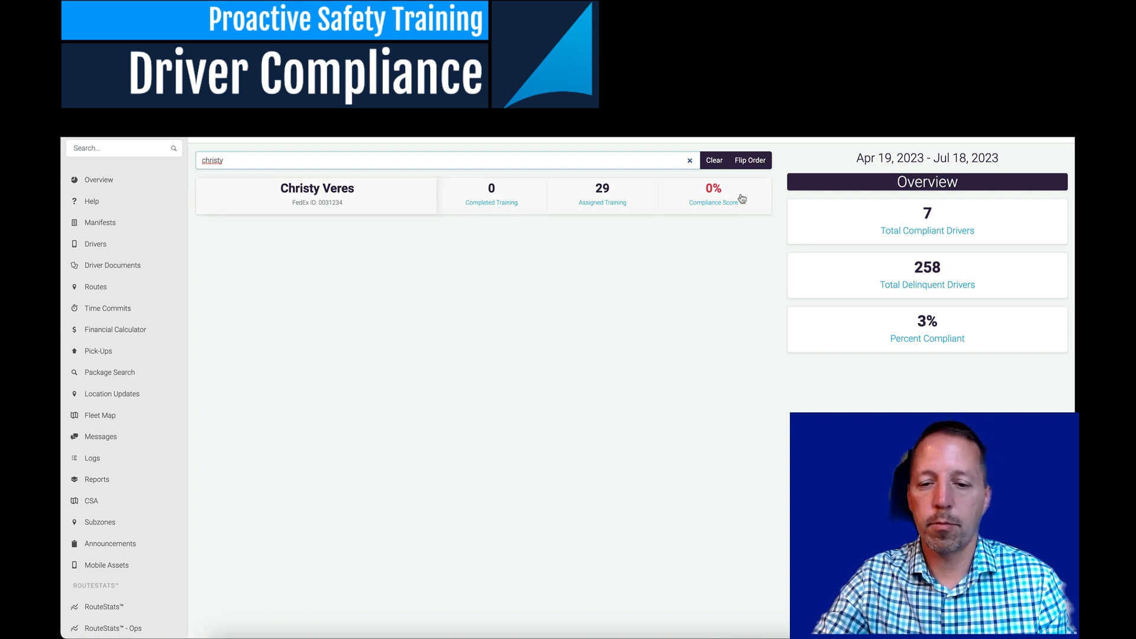
{"action": "mouse_move", "coordinate": [616, 206]}
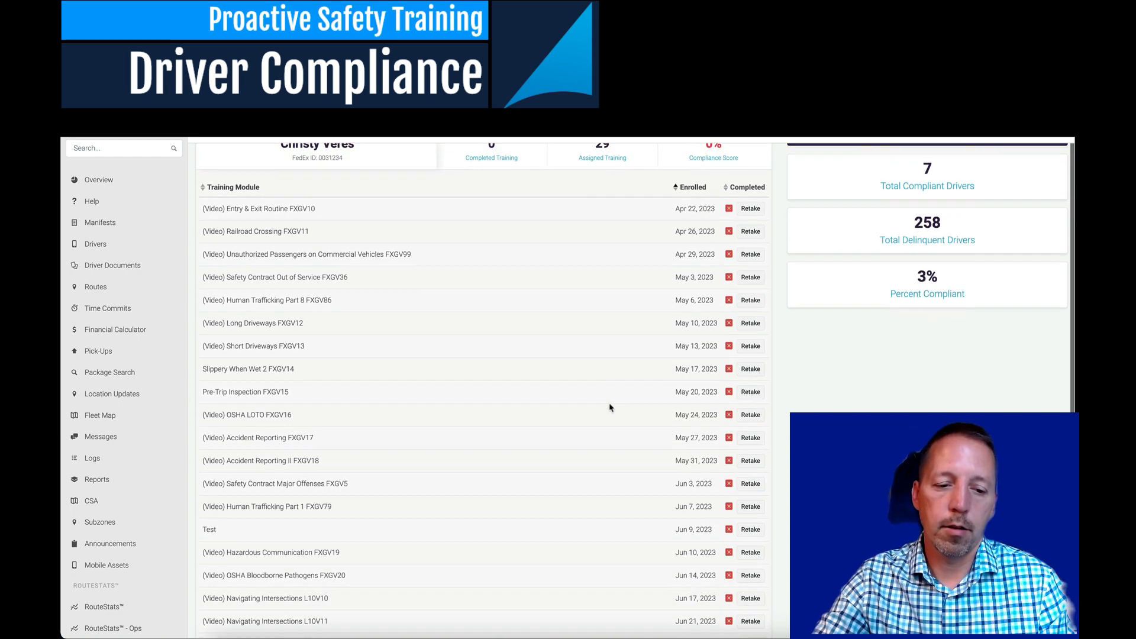
{"action": "scroll", "scroll_direction": "down", "scroll_amount": 3}
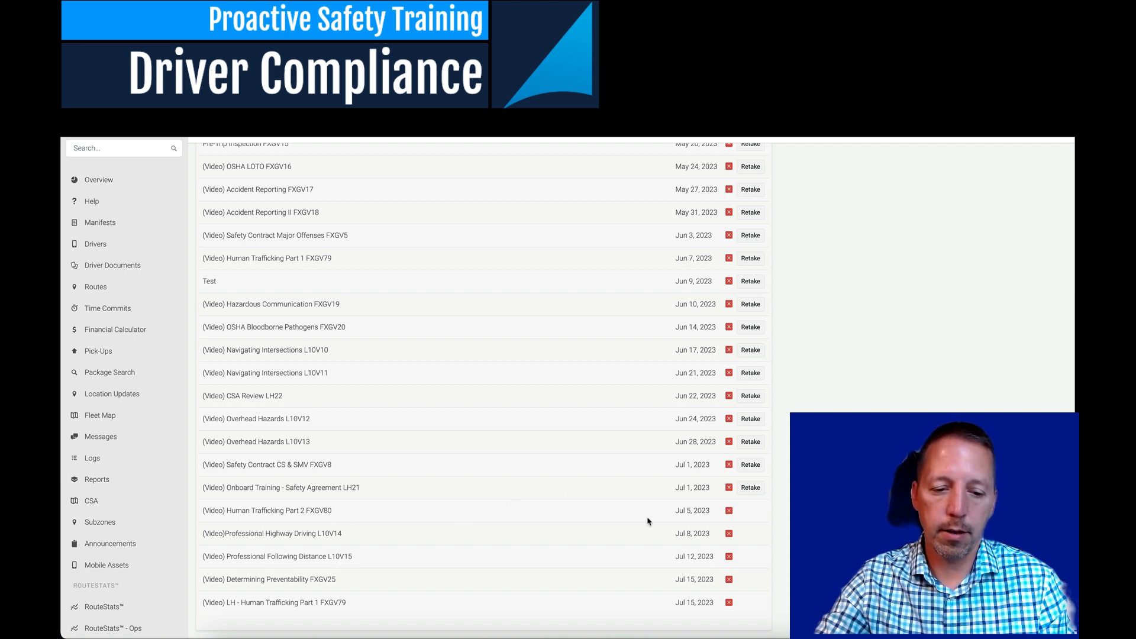
{"action": "mouse_move", "coordinate": [596, 514]}
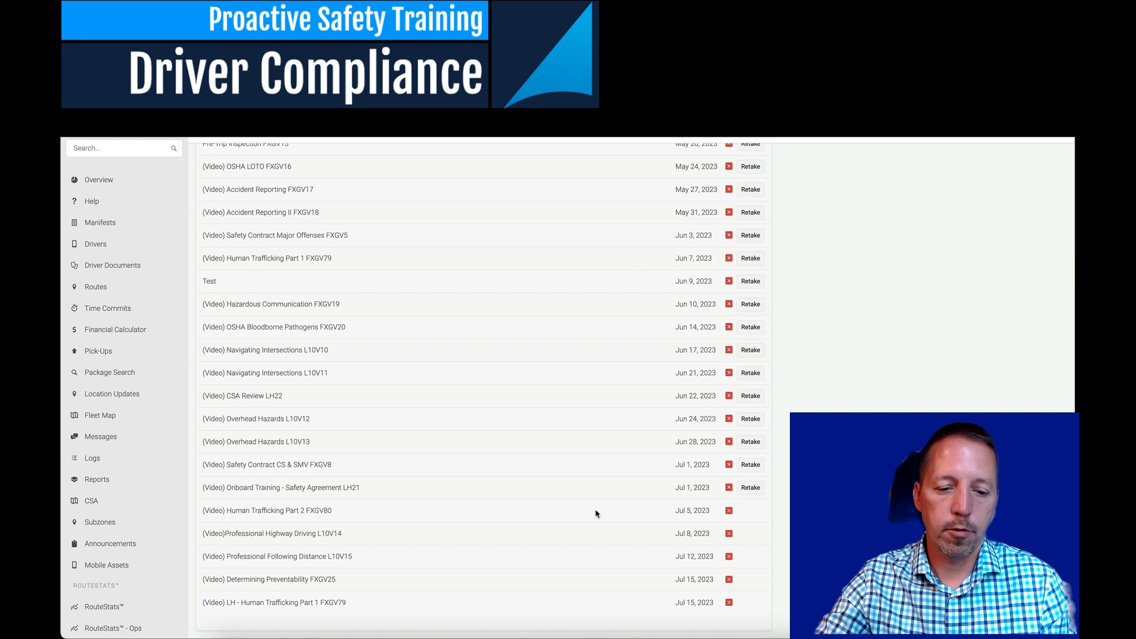
{"action": "mouse_move", "coordinate": [466, 504]}
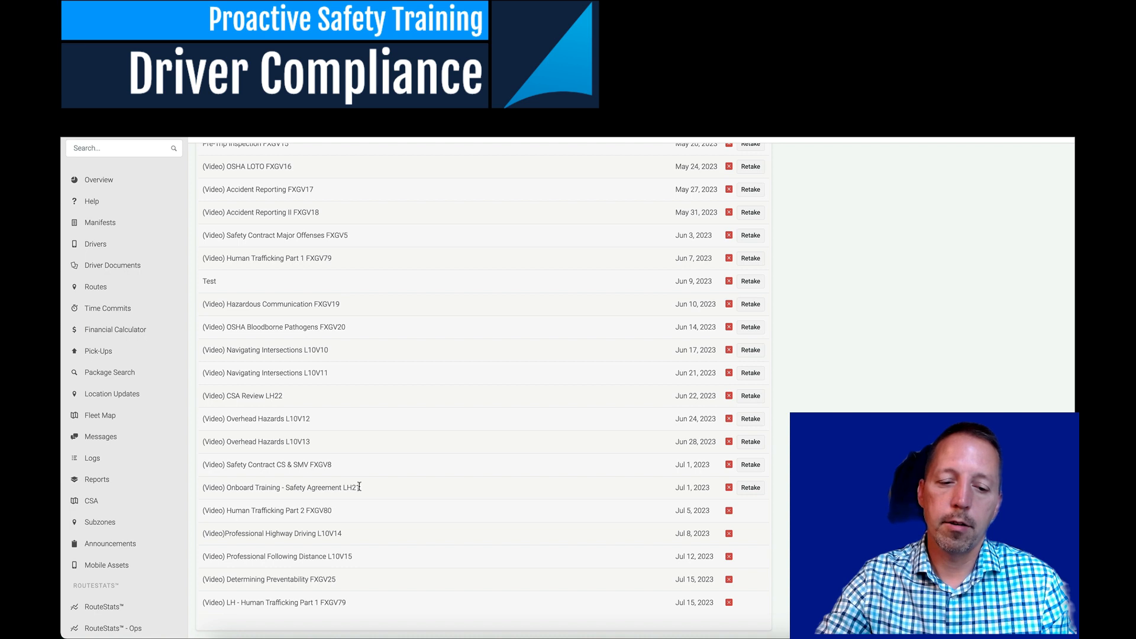
{"action": "double_click", "coordinate": [293, 486]}
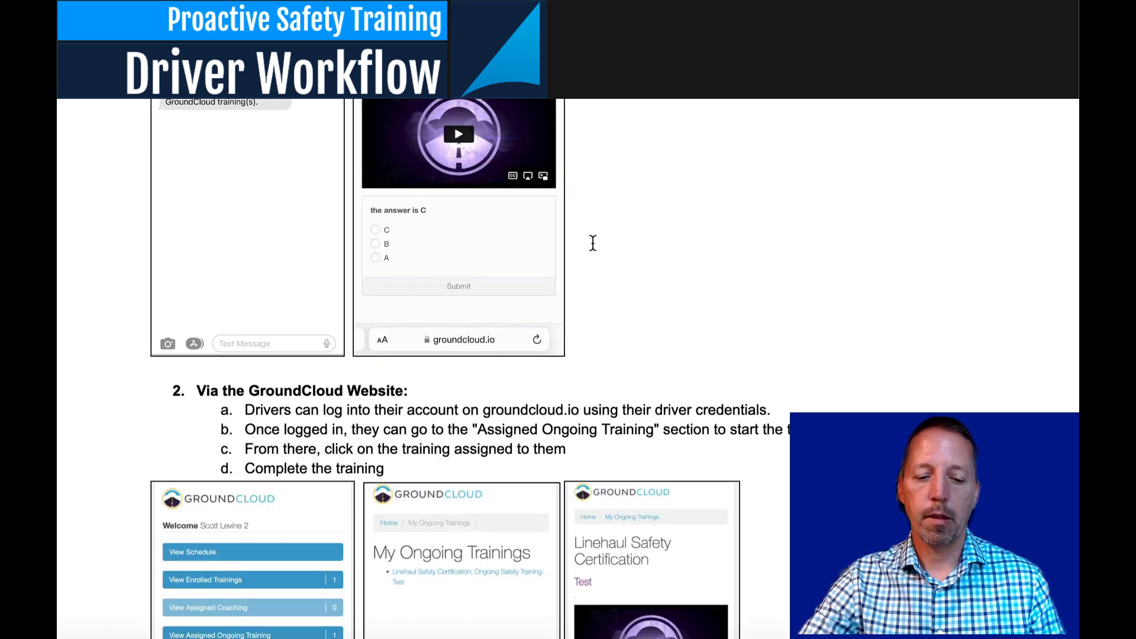
{"action": "scroll", "scroll_direction": "down", "scroll_amount": 3}
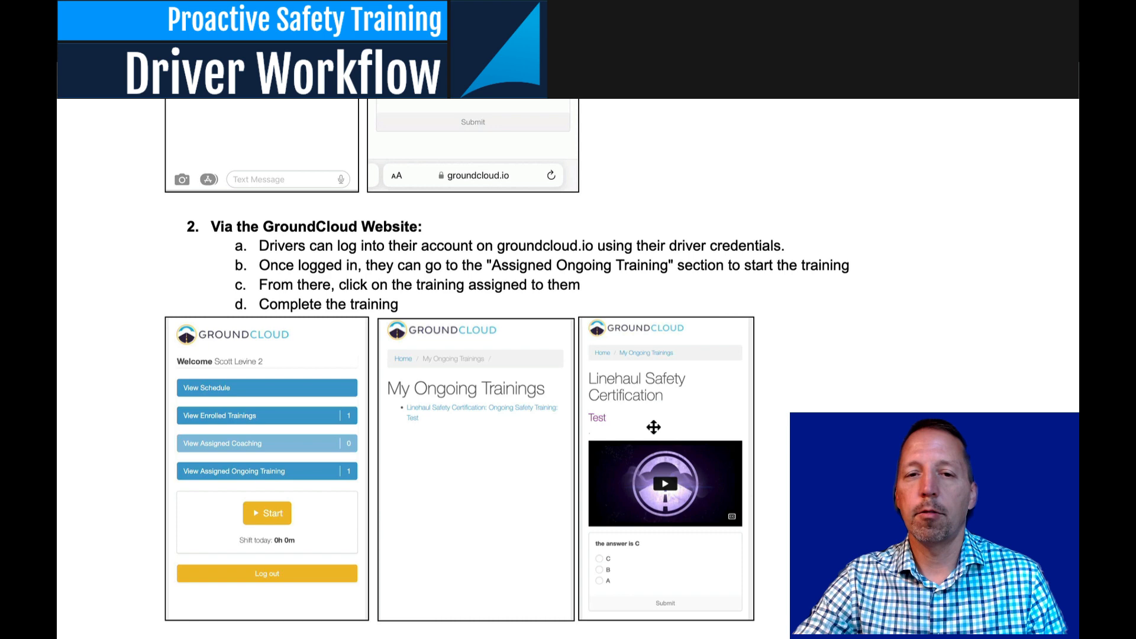
{"action": "scroll", "scroll_direction": "down", "scroll_amount": 3}
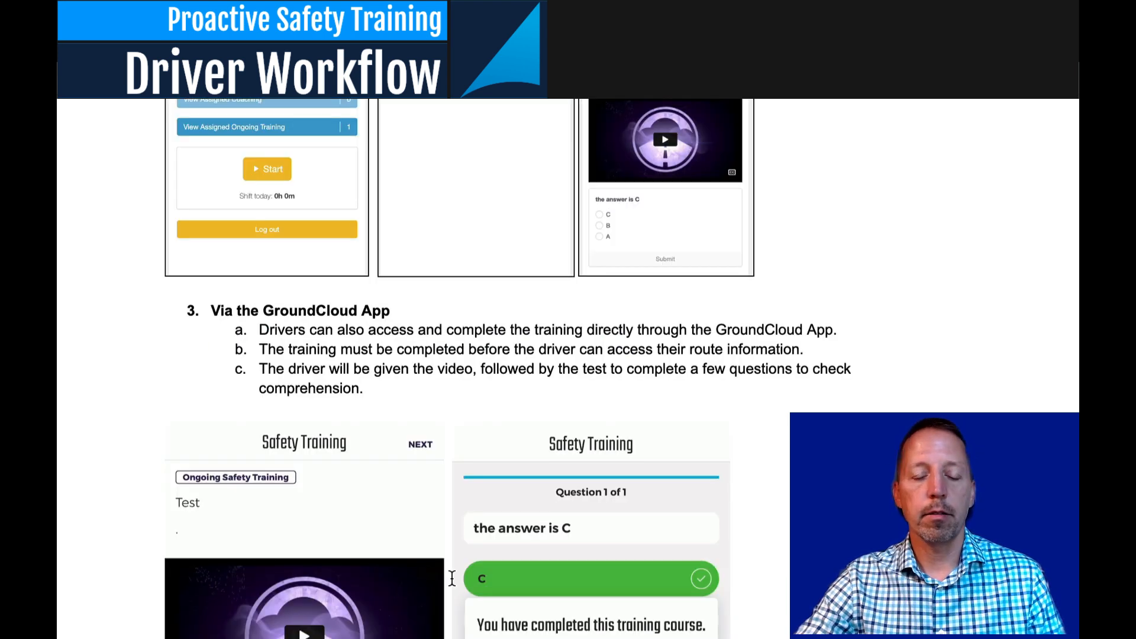